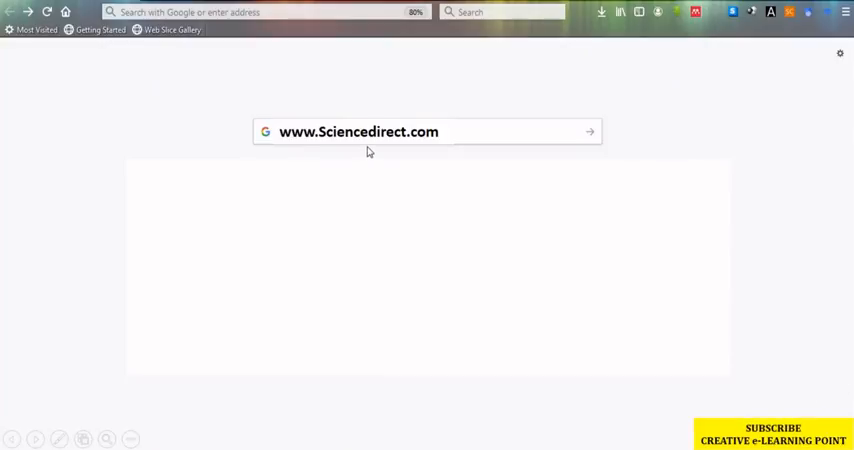
mouse_move(508, 144)
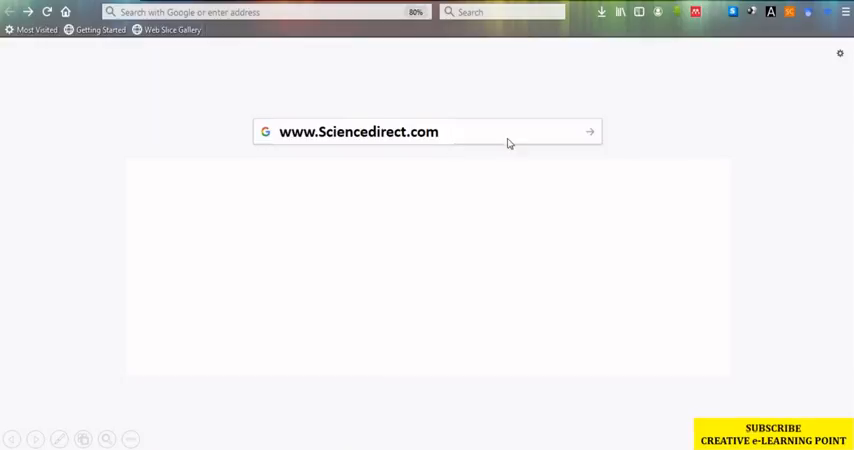
mouse_move(520, 140)
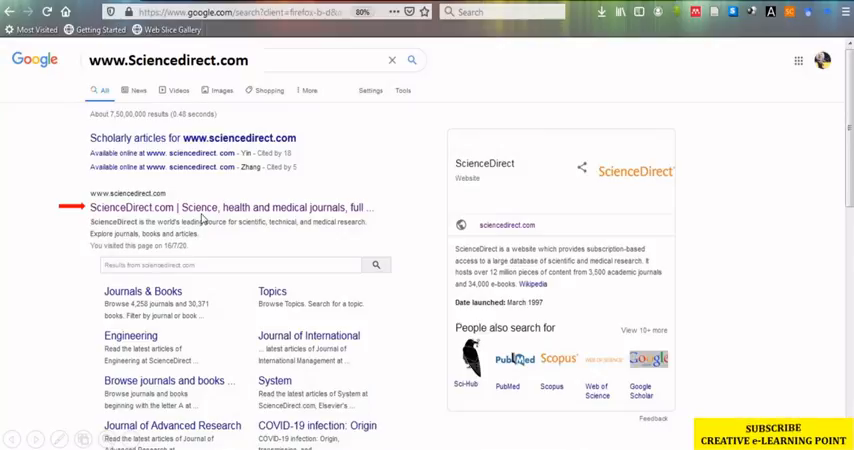
click(230, 208)
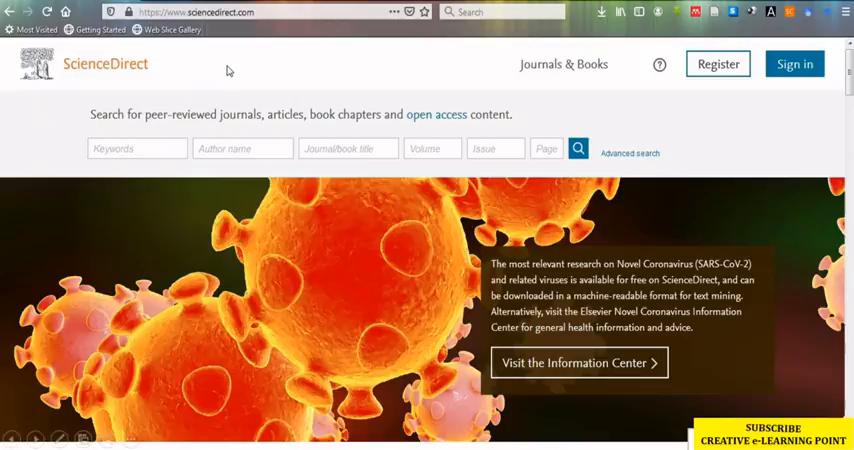
mouse_move(136, 224)
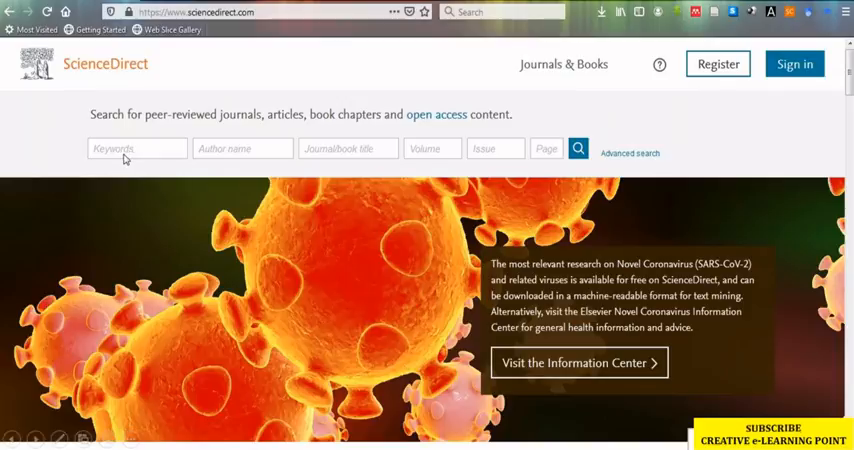
mouse_move(336, 166)
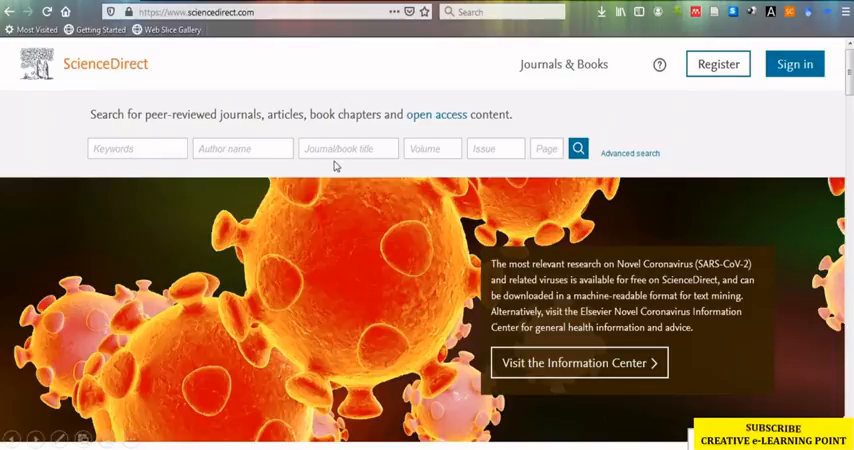
mouse_move(450, 164)
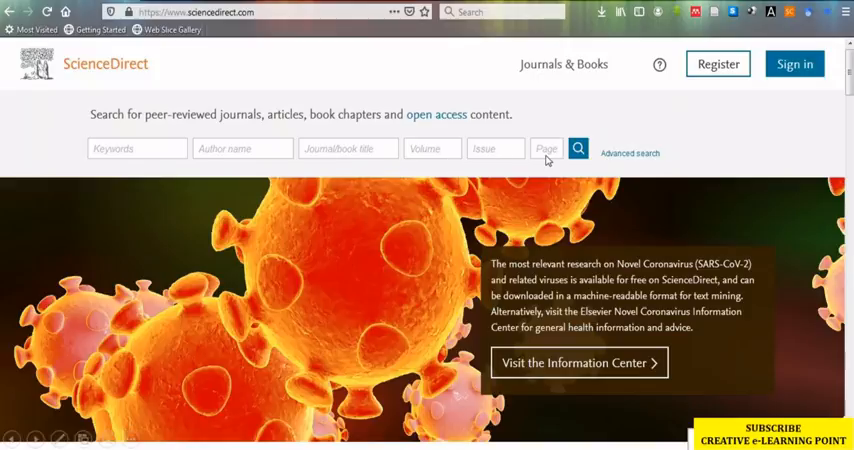
mouse_move(440, 204)
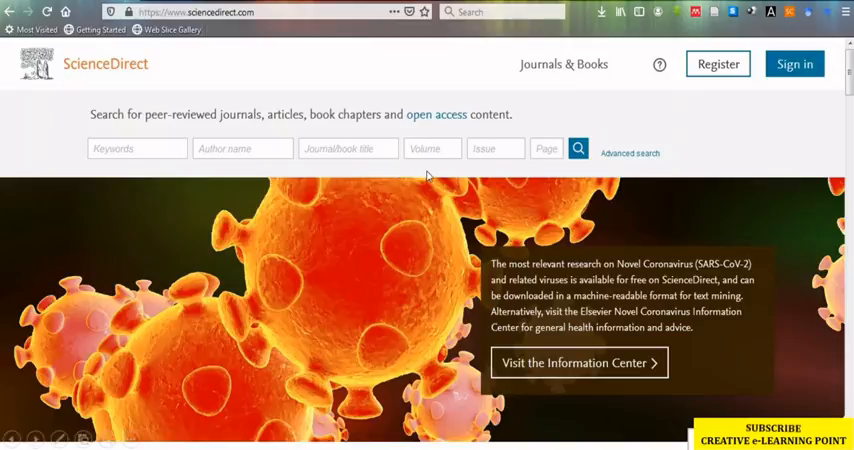
mouse_move(312, 116)
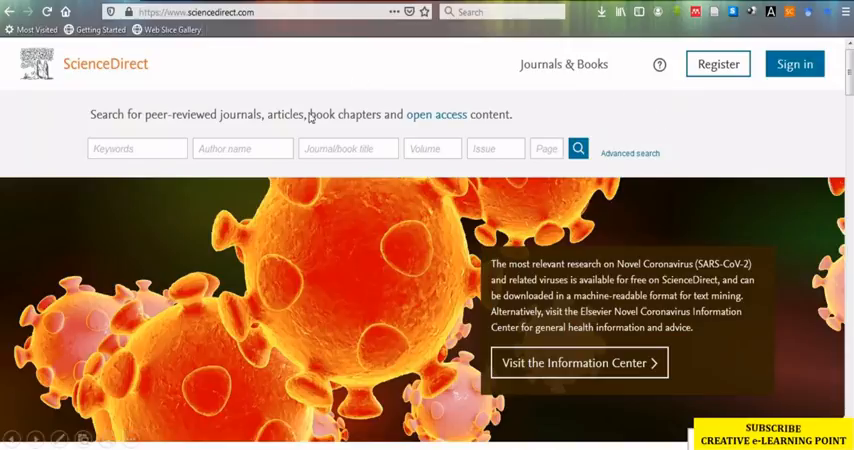
mouse_move(504, 168)
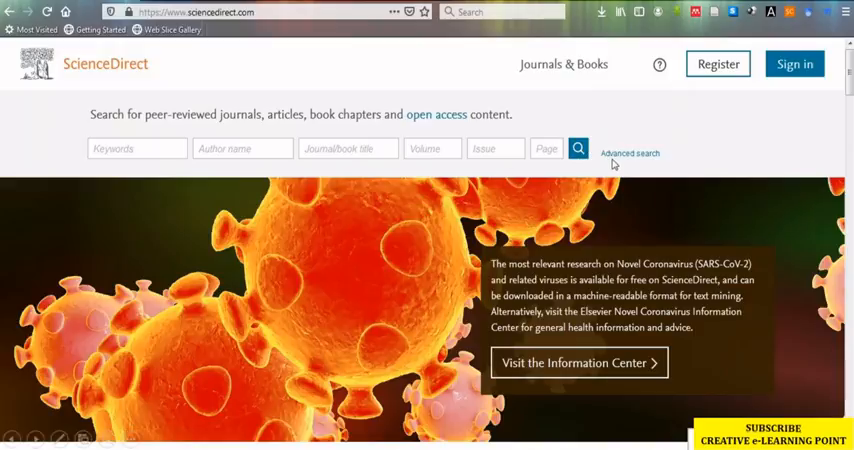
mouse_move(614, 164)
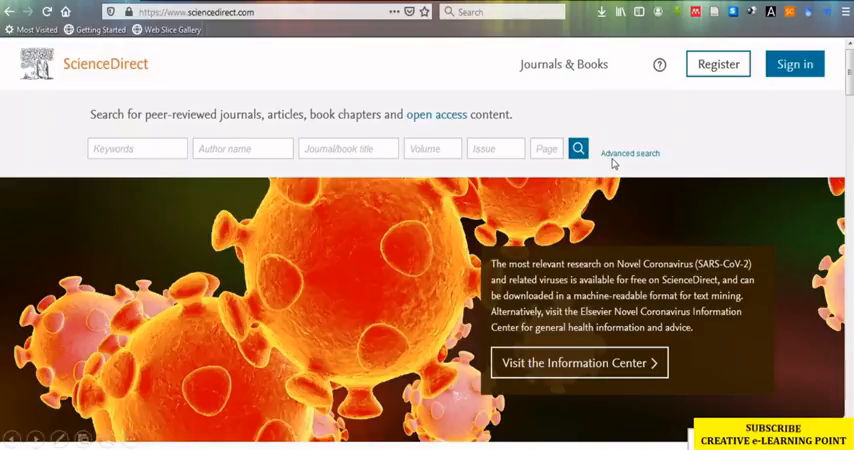
mouse_move(366, 196)
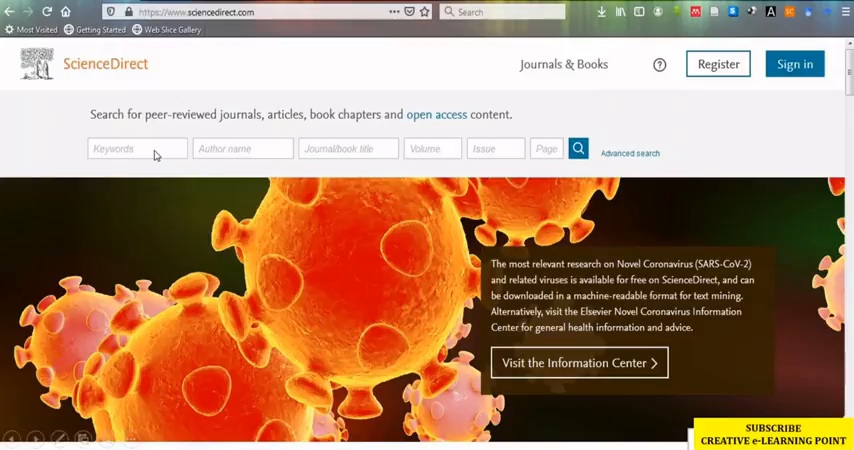
Search ScienceDirect for 'Crystal Growth', returning 681,622 results.
text(Crystal Growth)
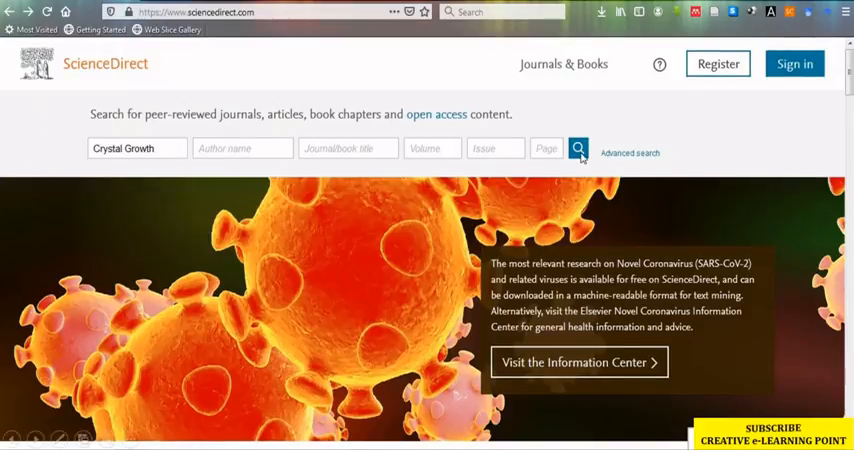
click(580, 148)
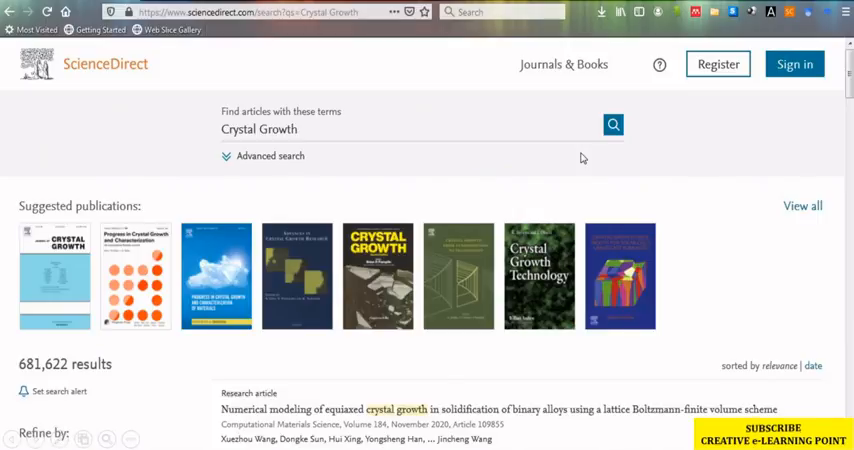
mouse_move(116, 382)
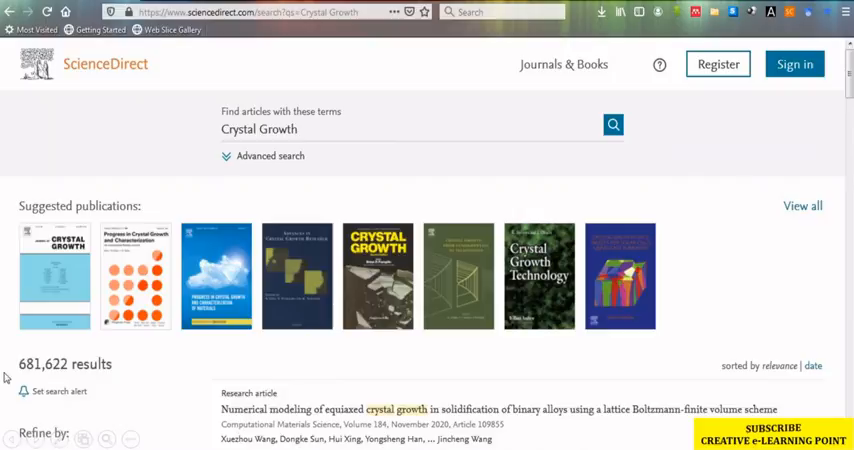
mouse_move(30, 384)
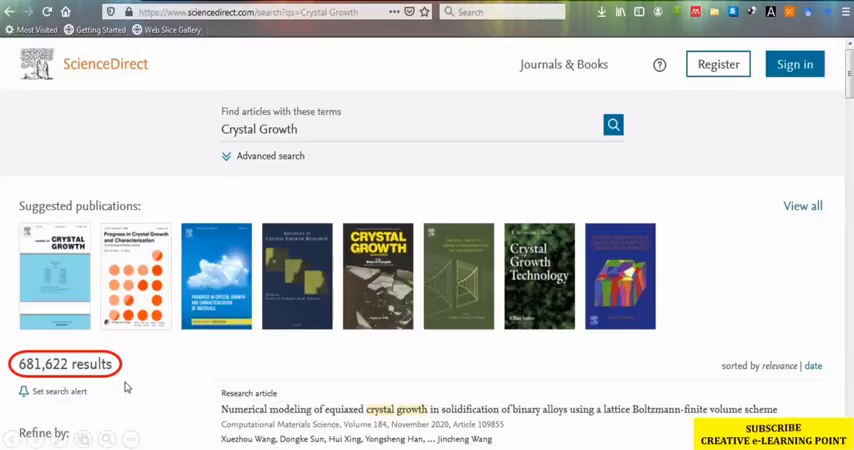
scroll(down, 3)
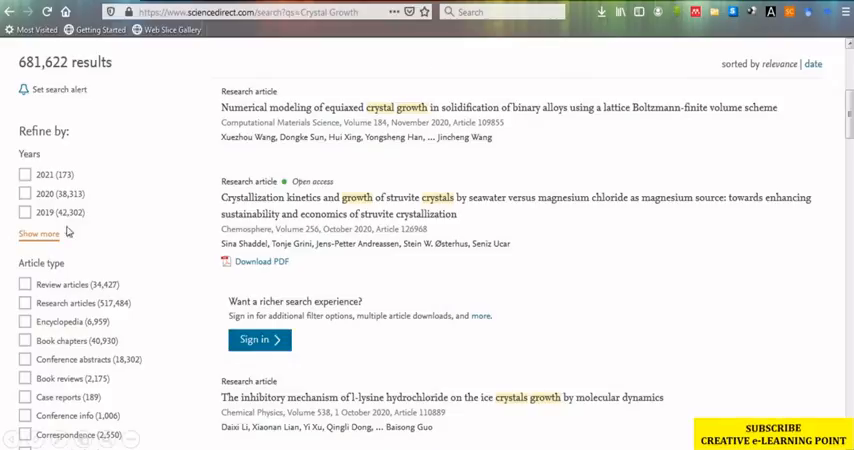
mouse_move(72, 276)
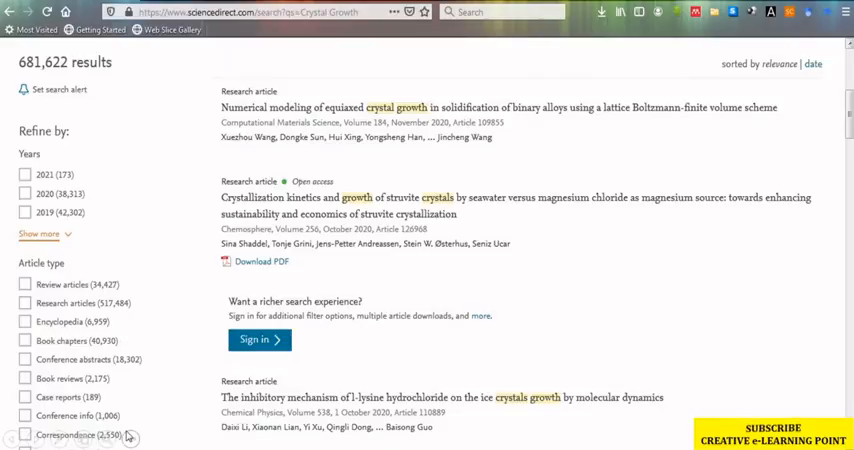
mouse_move(158, 442)
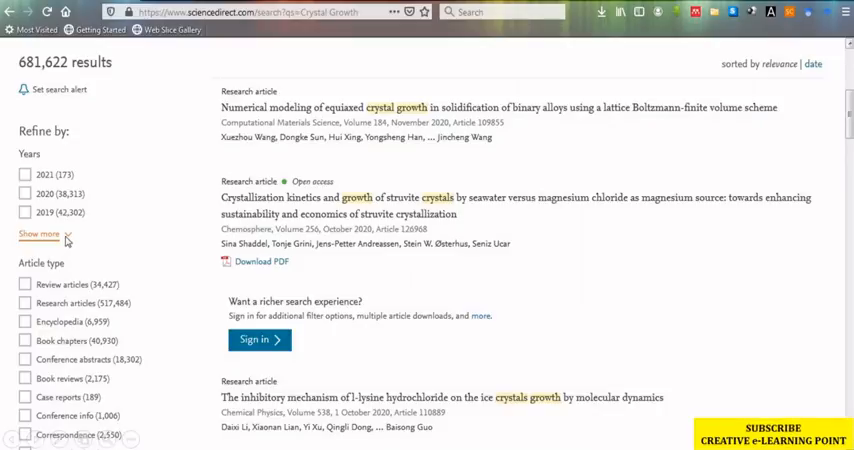
Expand the Years filter to list all publication years back to 2007.
click(38, 234)
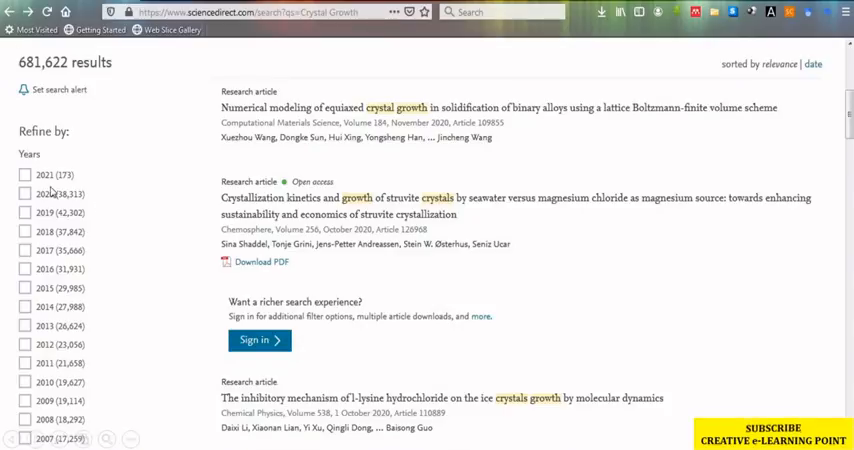
mouse_move(152, 212)
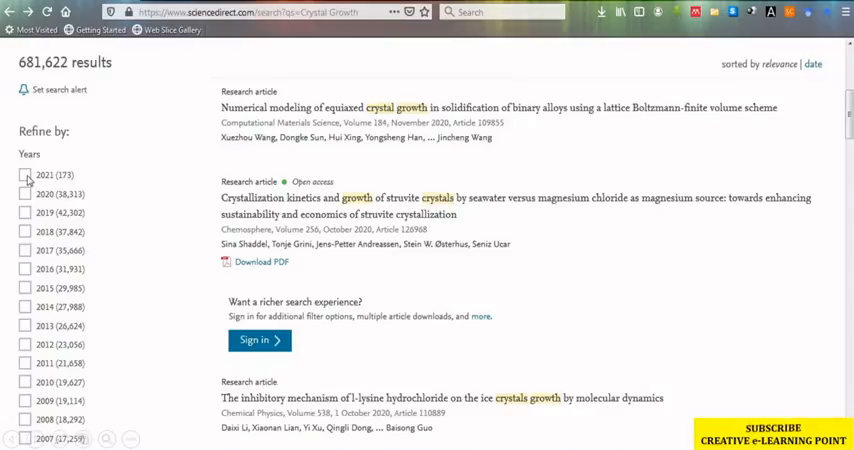
mouse_move(236, 170)
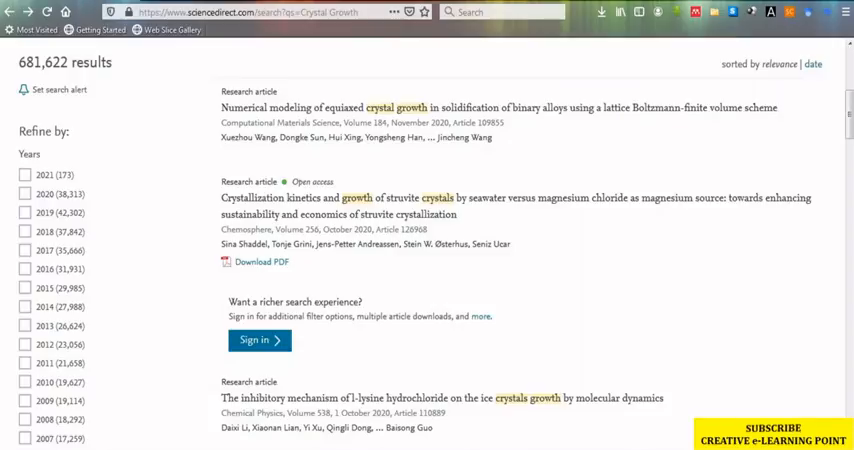
Scroll down the Refine by panel to the Article type filter.
scroll(down, 3)
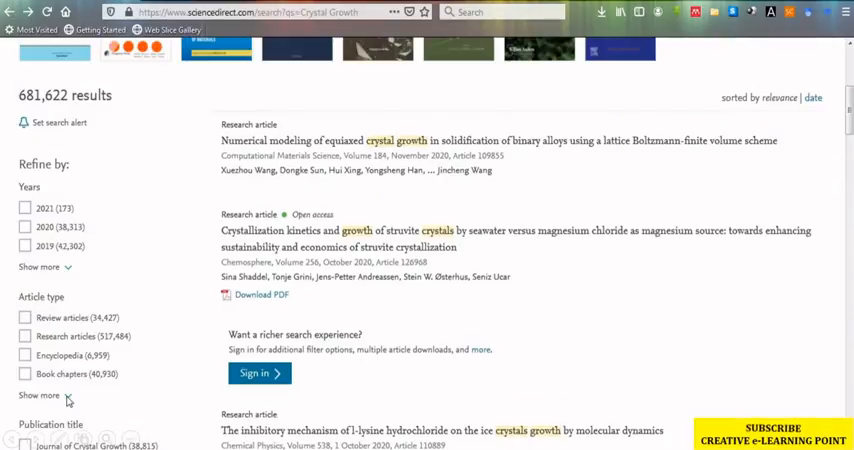
scroll(down, 3)
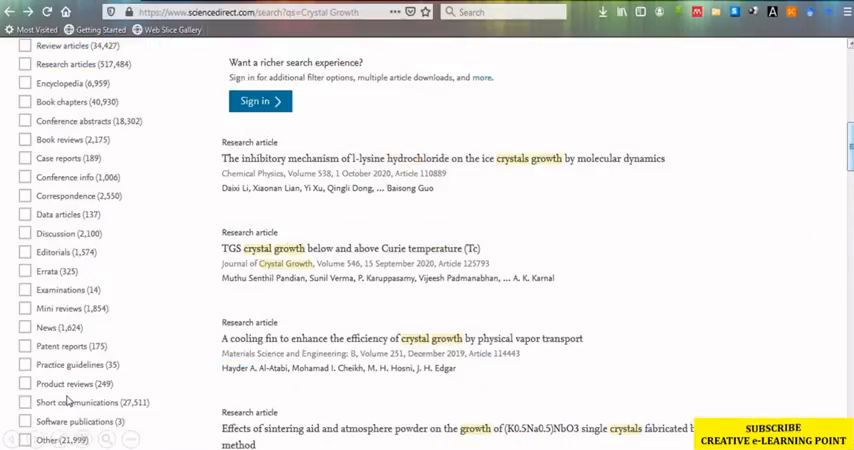
mouse_move(184, 92)
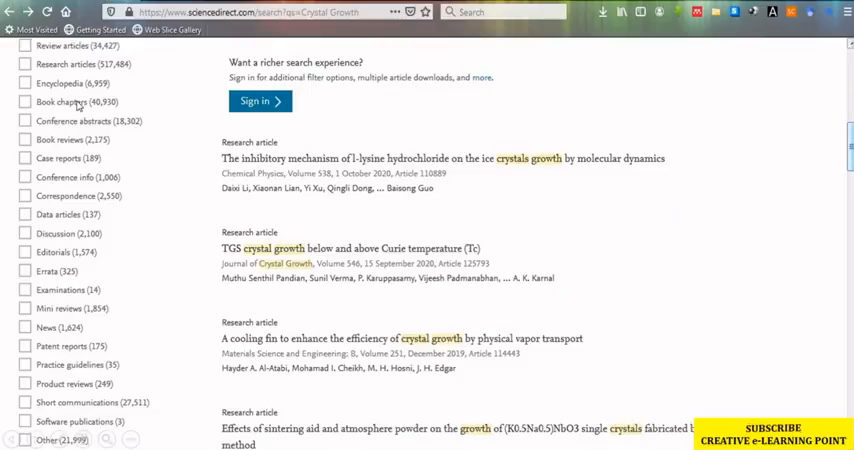
mouse_move(26, 200)
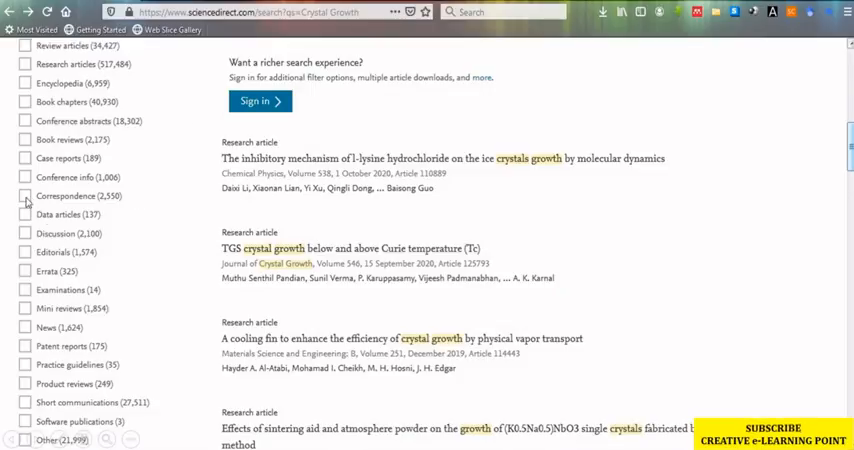
mouse_move(118, 248)
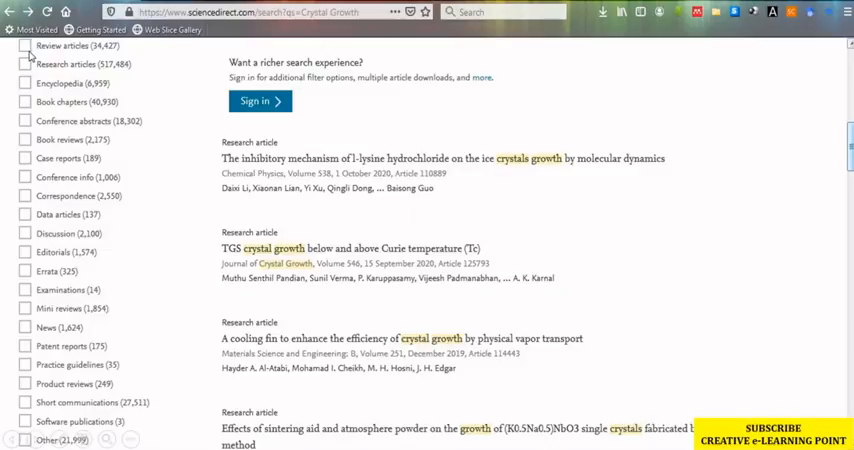
mouse_move(148, 156)
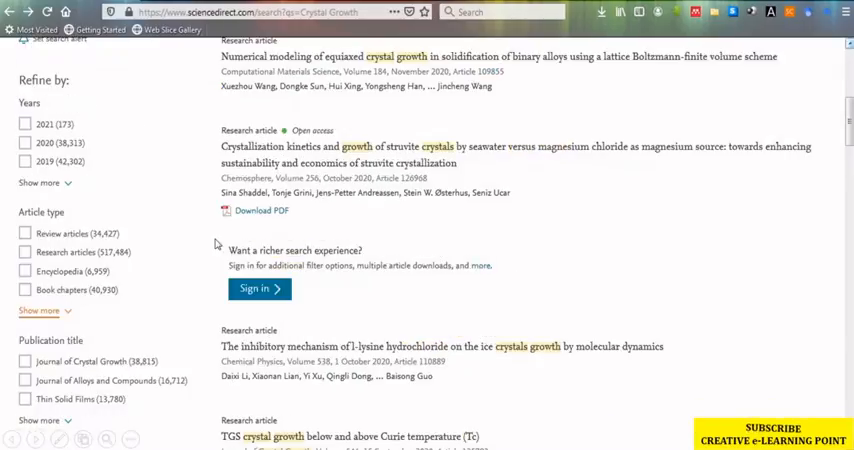
mouse_move(88, 338)
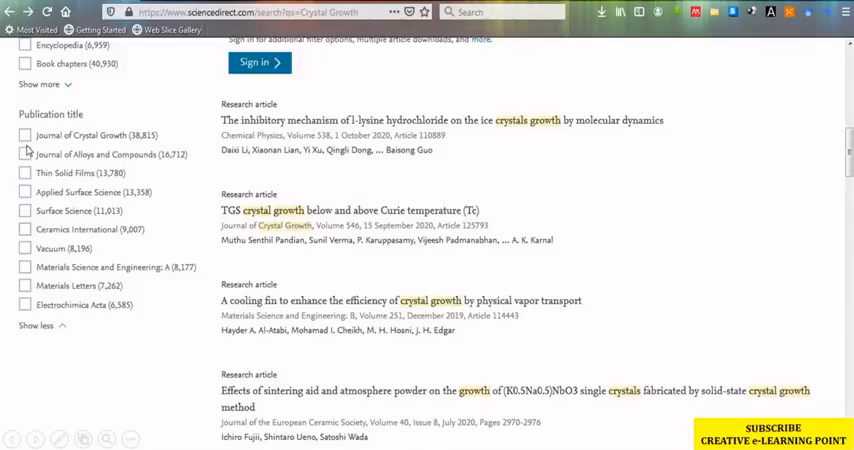
mouse_move(44, 260)
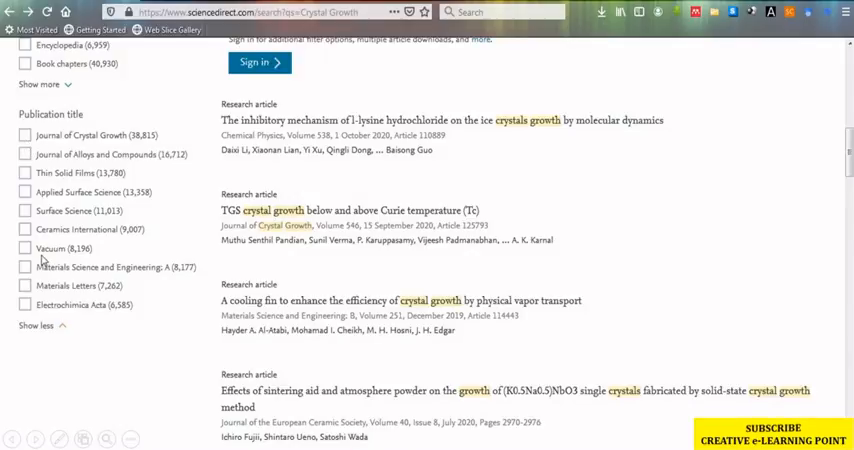
mouse_move(204, 284)
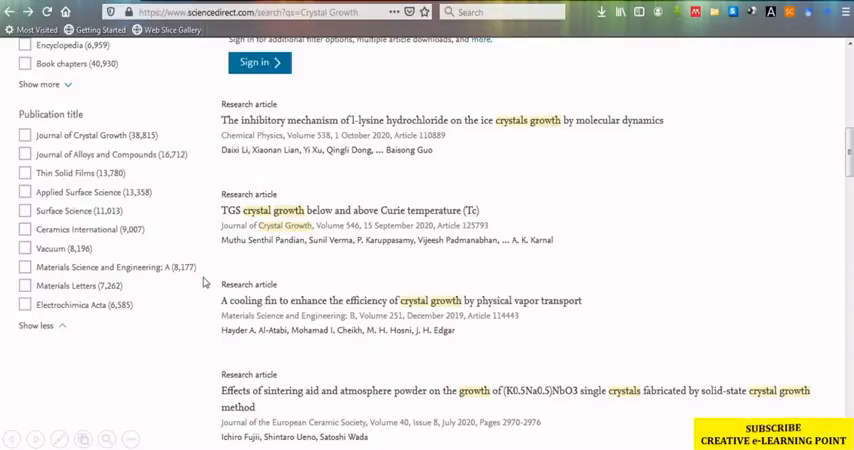